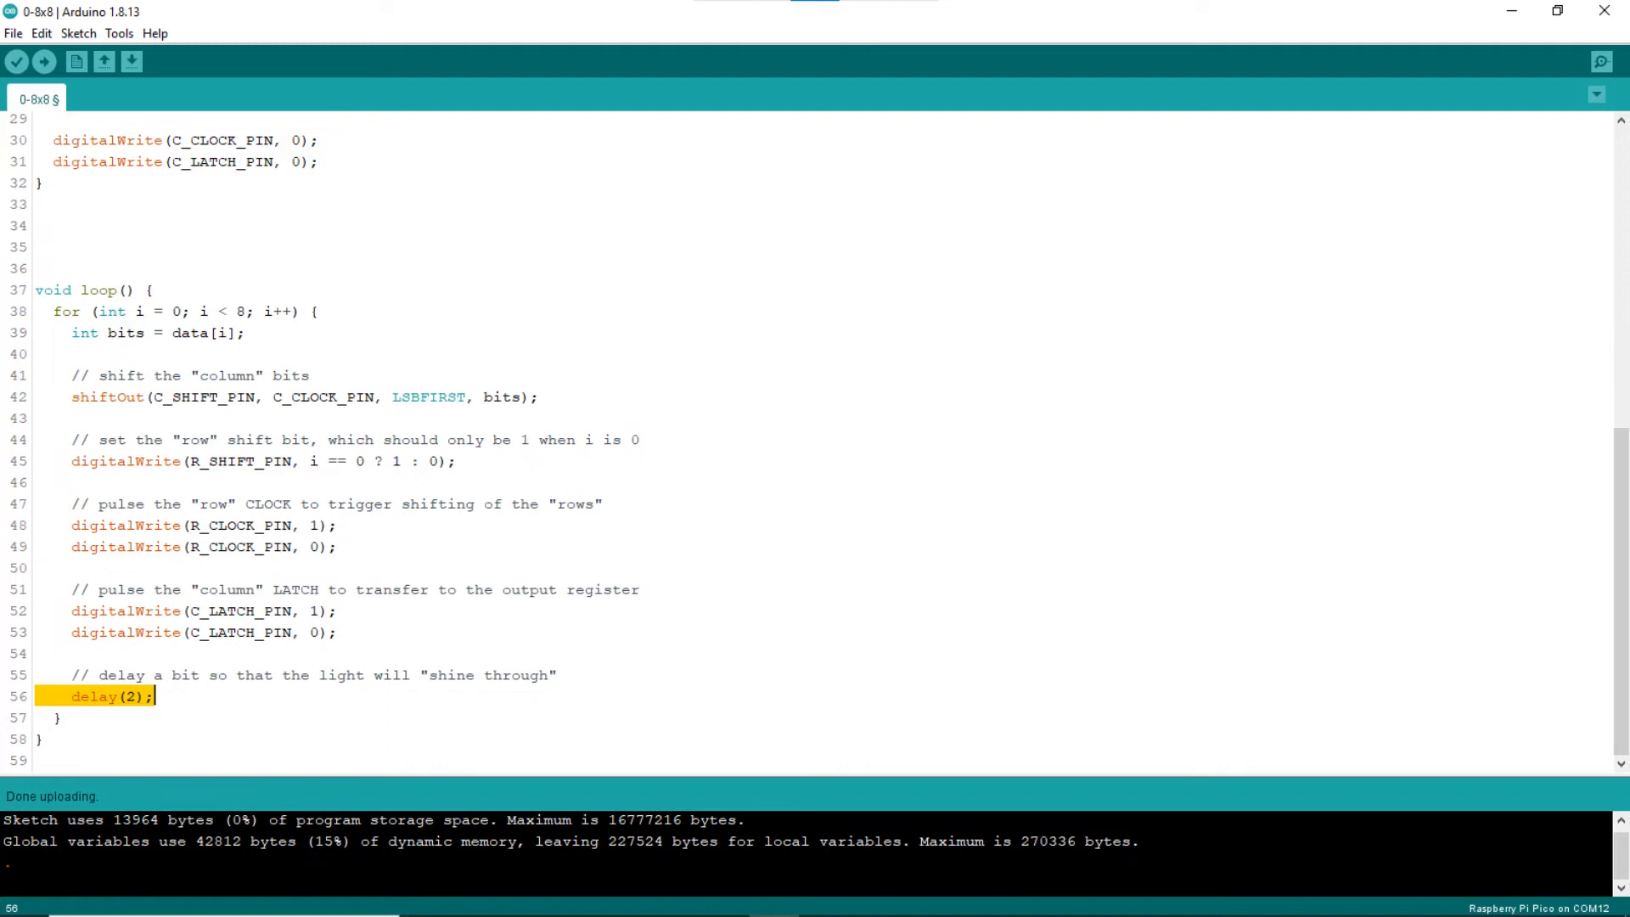
click(149, 288)
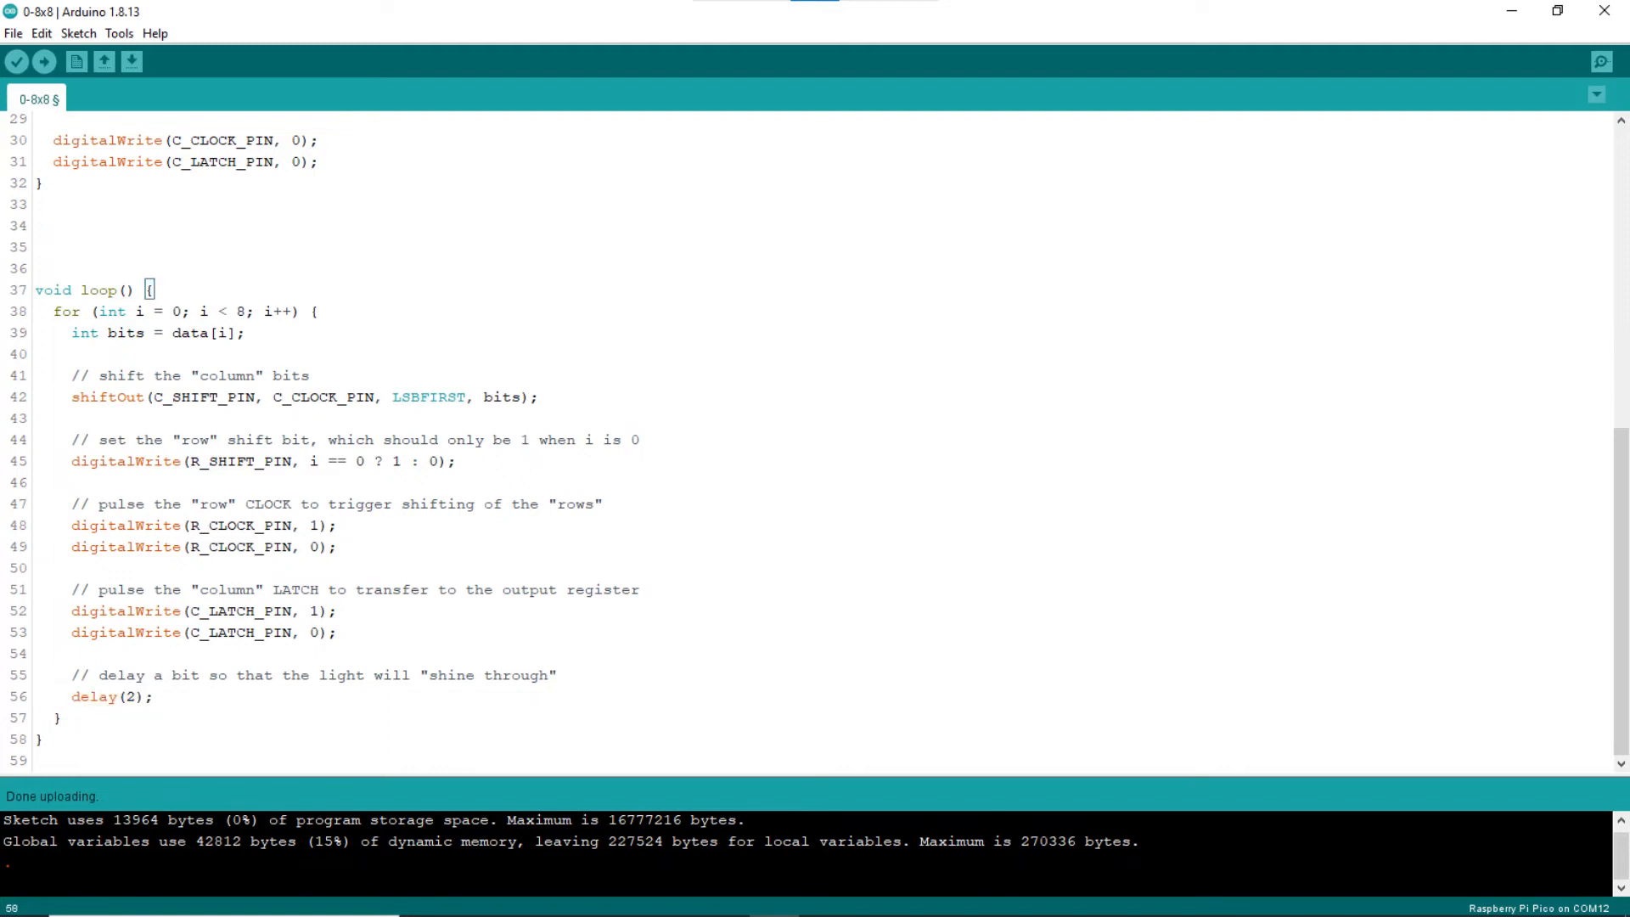